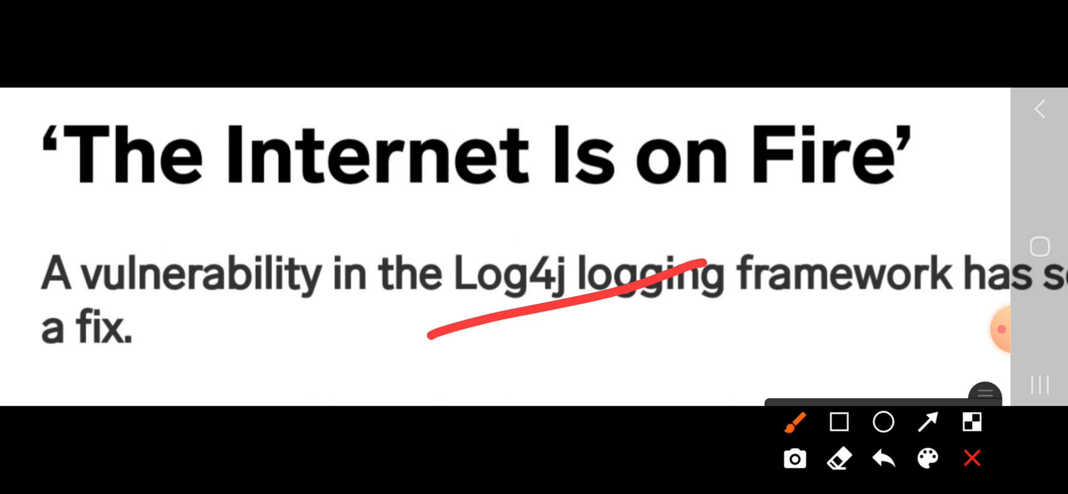
Underline 'Log4j logging' in red on the Log4j headline screenshot
left_click(883, 457)
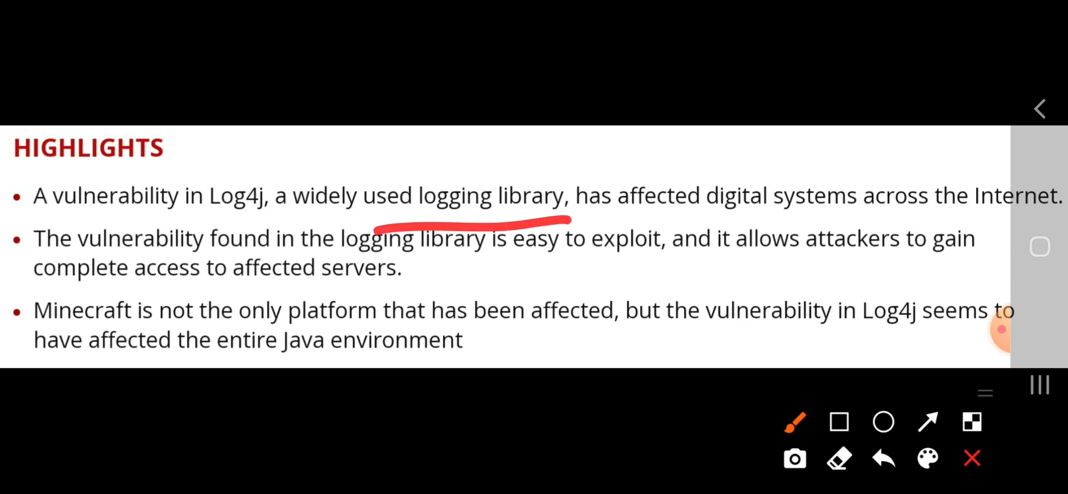
Underline 'logging library', 'digital systems', 'affected servers' and 'entire' in red on the highlights
left_click_drag(685, 218, 882, 223)
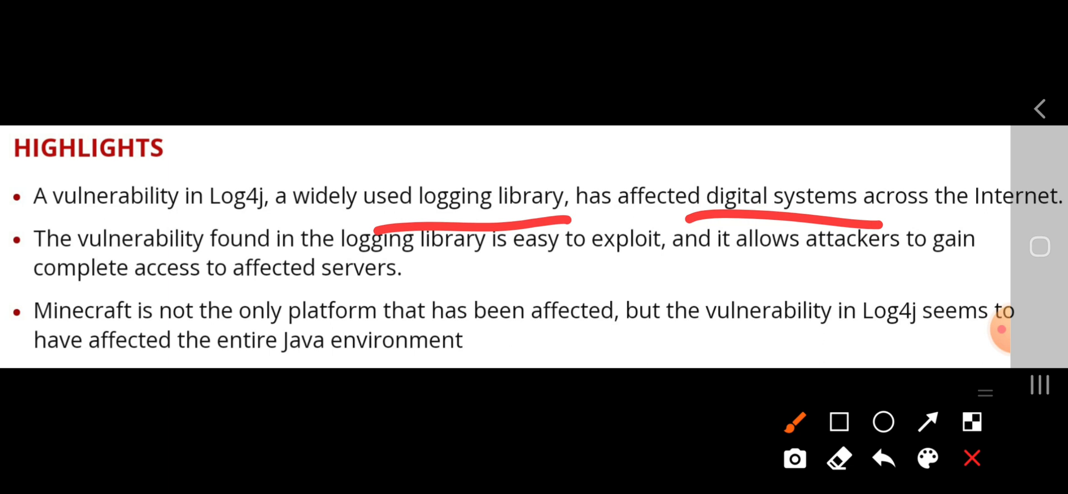
left_click_drag(243, 294, 433, 293)
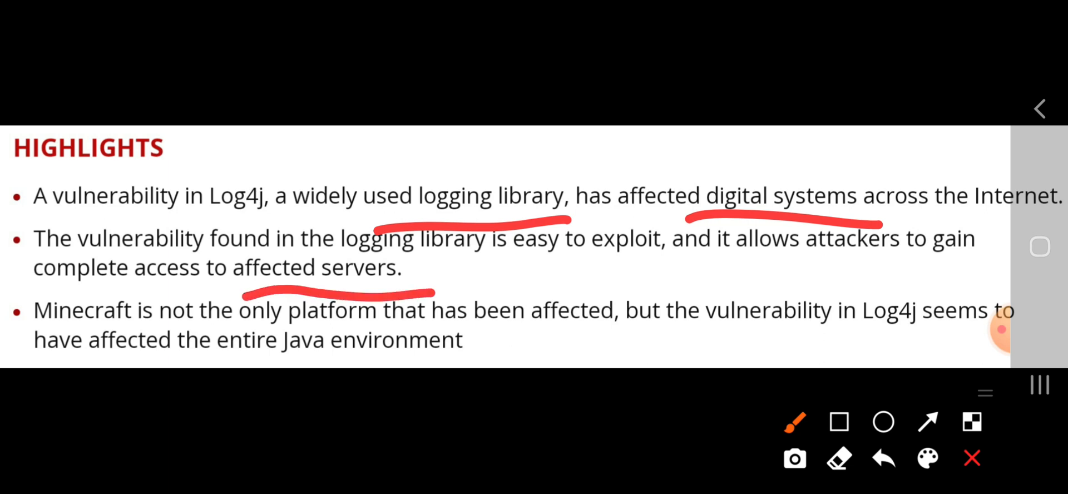
left_click_drag(221, 361, 259, 358)
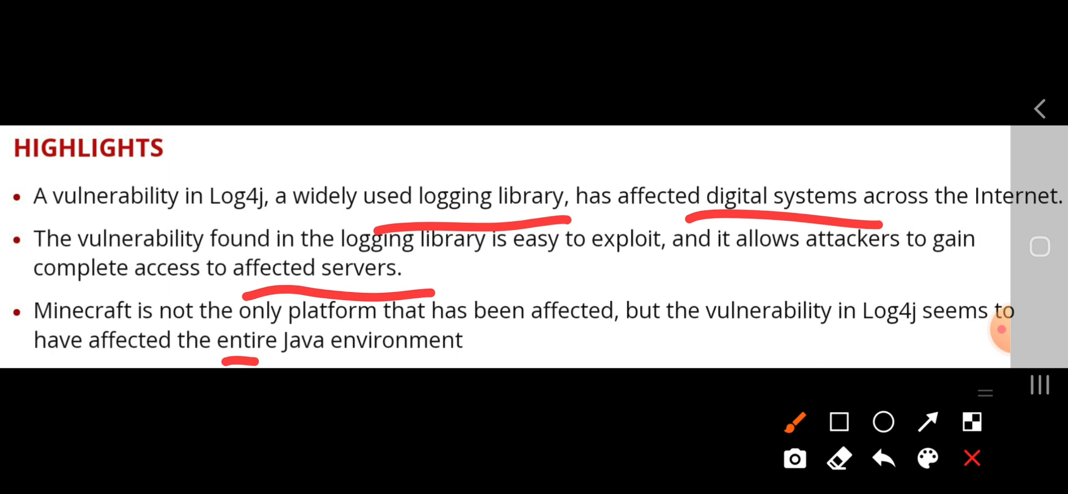
left_click_drag(255, 357, 511, 356)
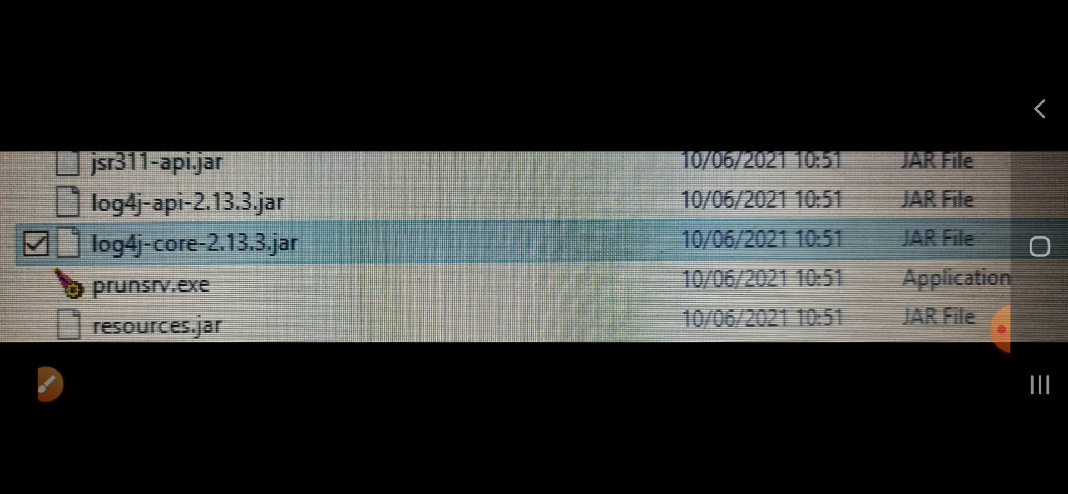
Zoom the file-list photo in on the checked log4j-core-2.13.3.jar row
left_click(47, 383)
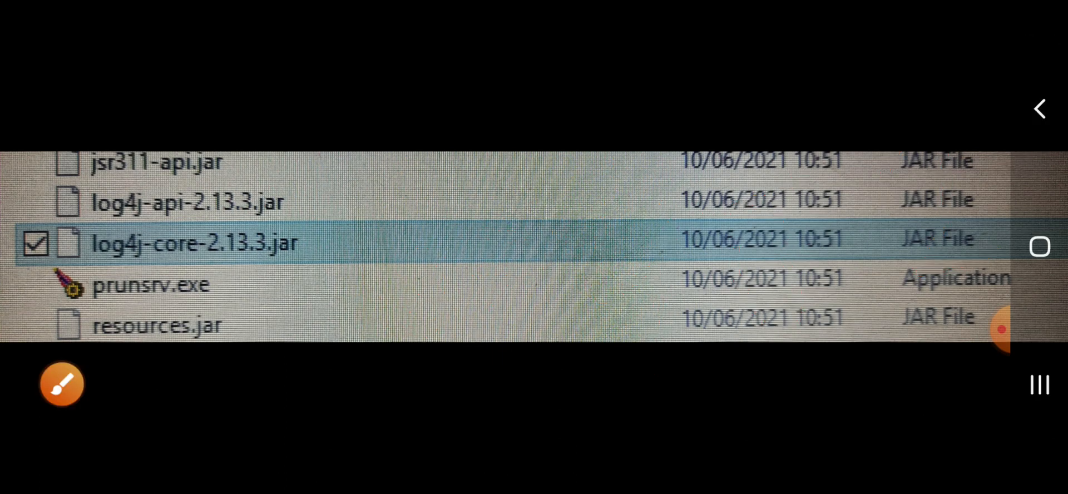
left_click(61, 384)
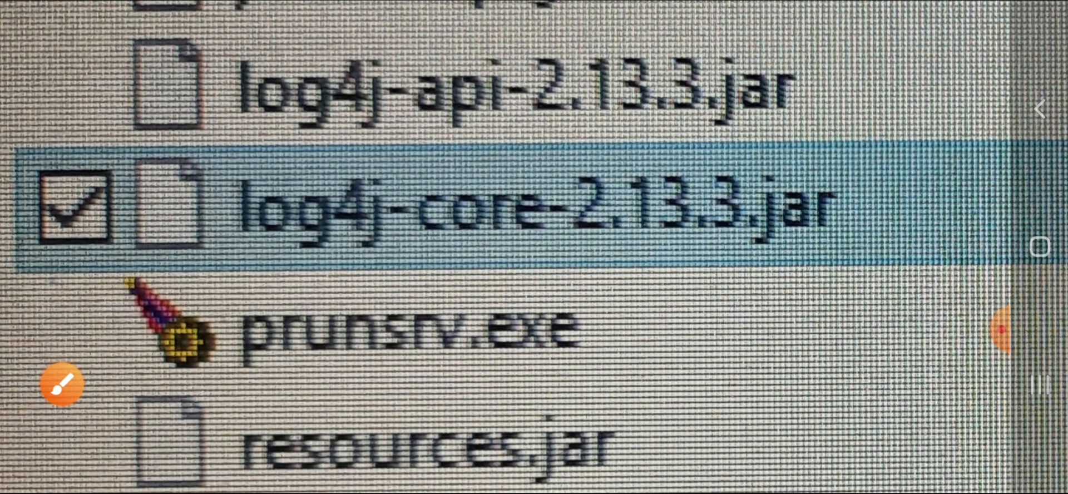
Go back to the Highlights screenshot, then open the Apache Log4j2 advisory note
left_click(60, 384)
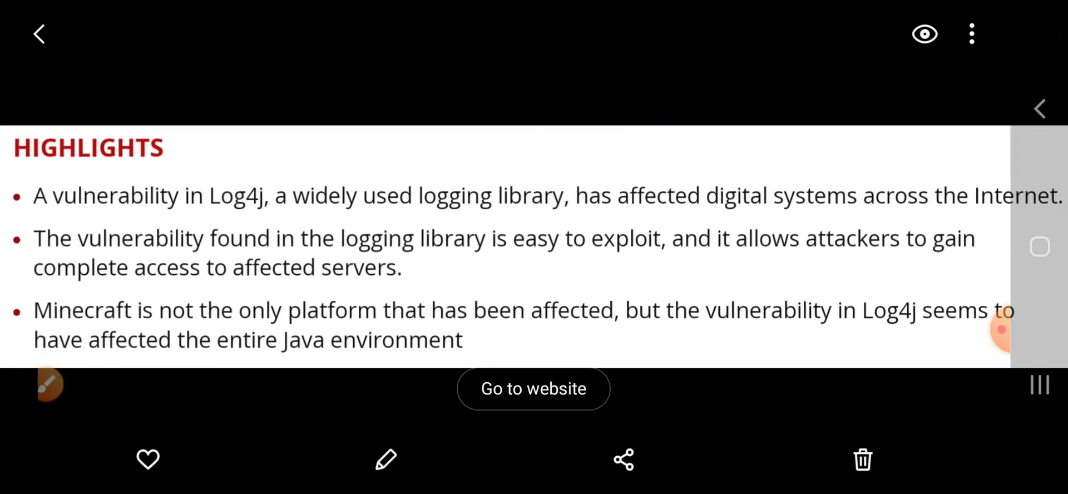
left_click(1039, 385)
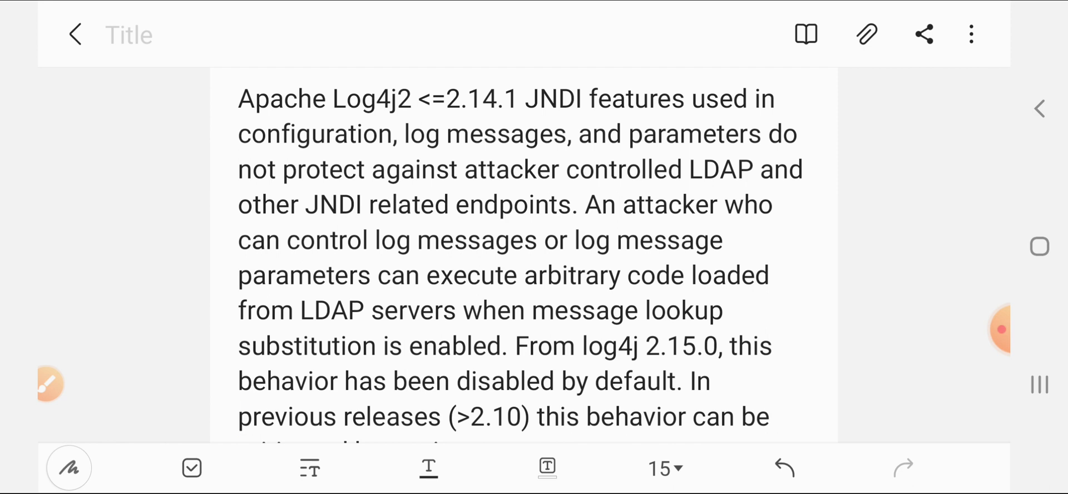
Draw red lines under 'execute arbitrary code loaded' and 'message lookup substitution' in the advisory
scroll("up", 3)
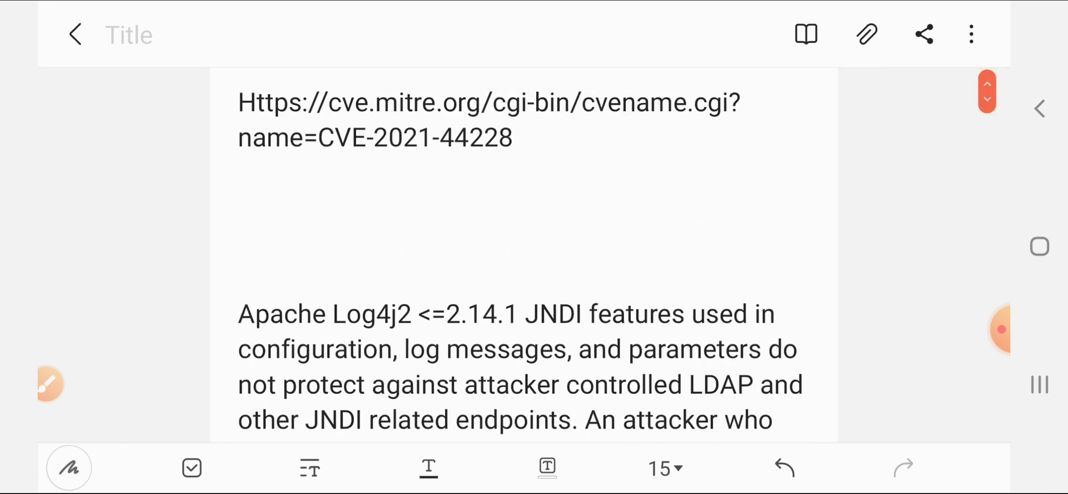
left_click(986, 84)
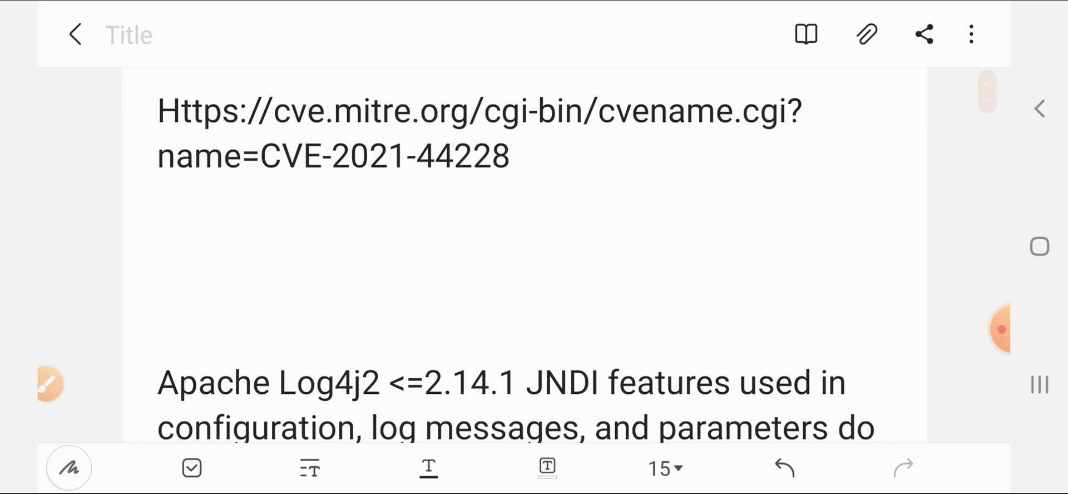
scroll("down", 3)
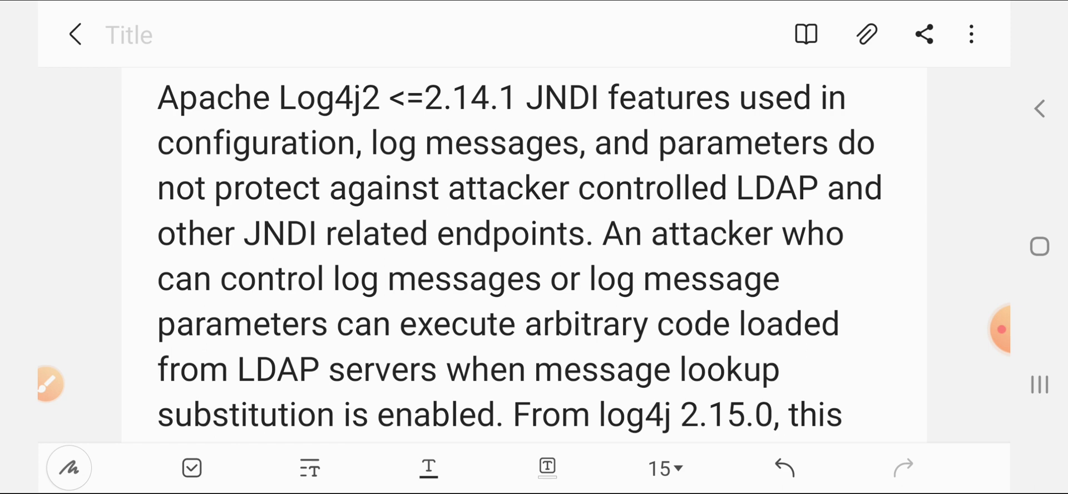
scroll("down", 3)
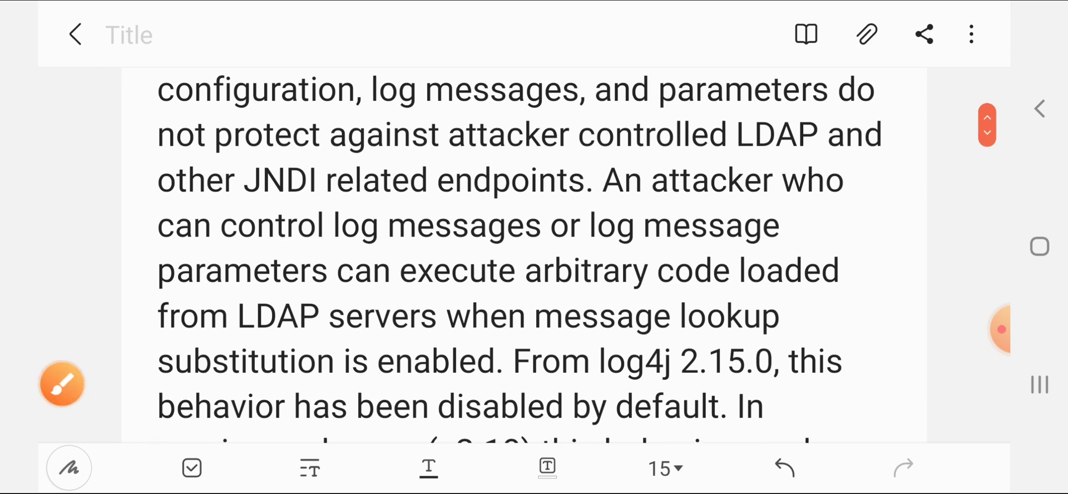
left_click(61, 382)
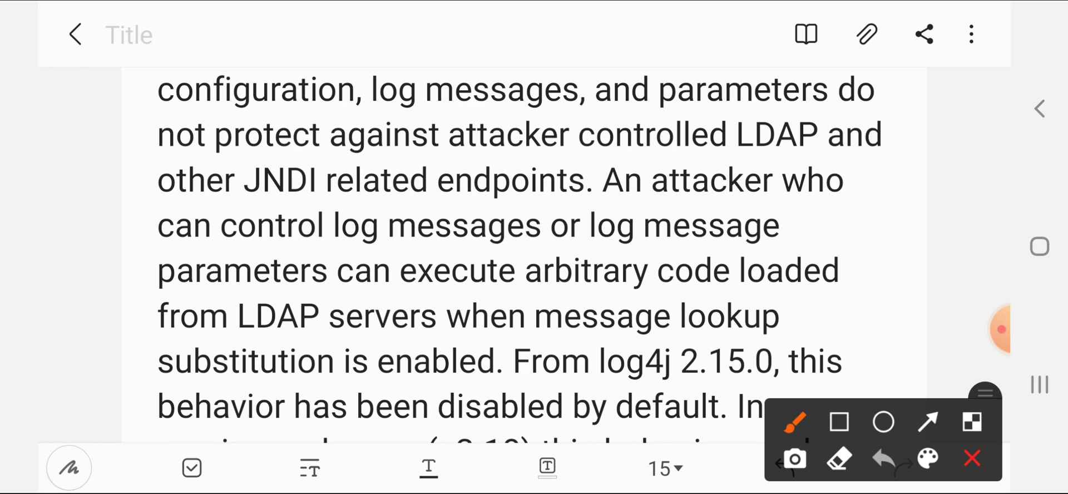
left_click_drag(409, 304, 688, 308)
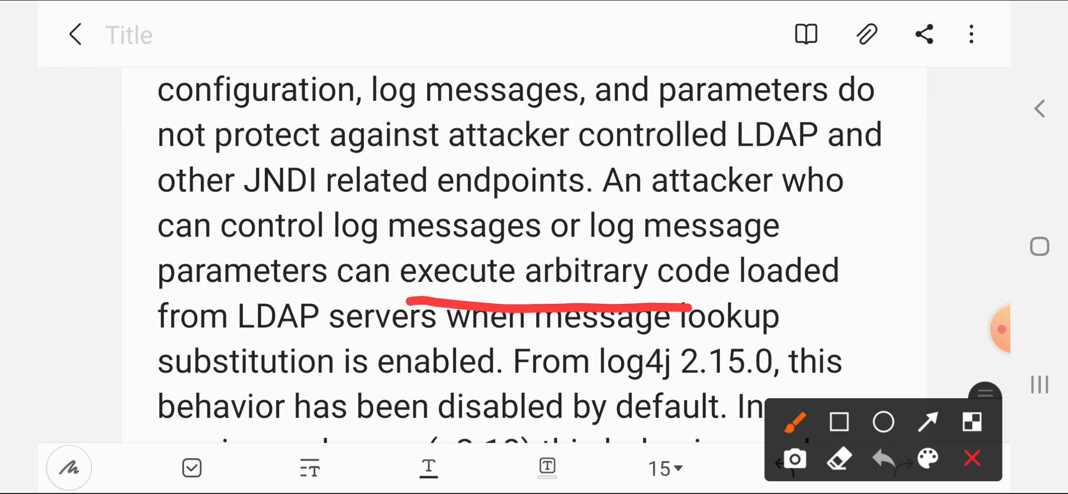
left_click_drag(688, 310, 858, 289)
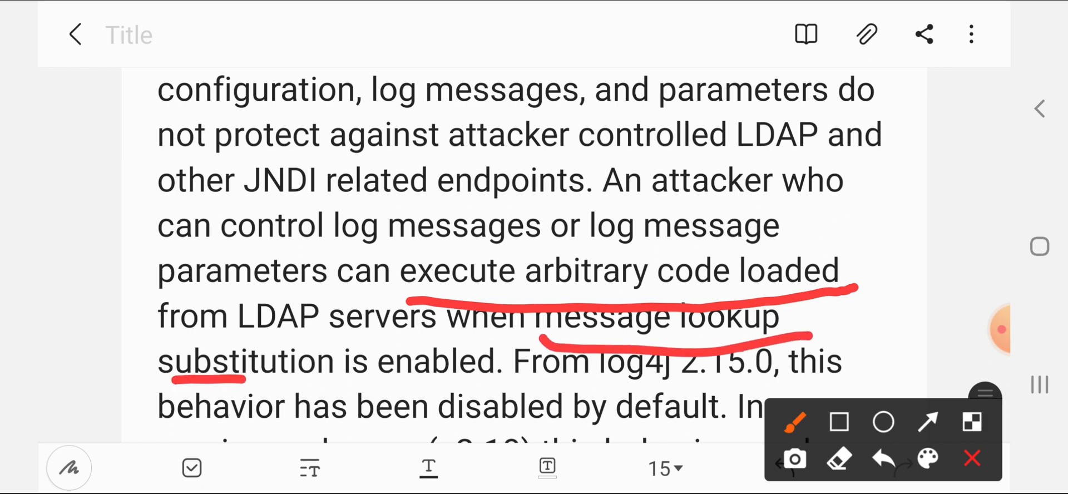
left_click_drag(239, 377, 518, 399)
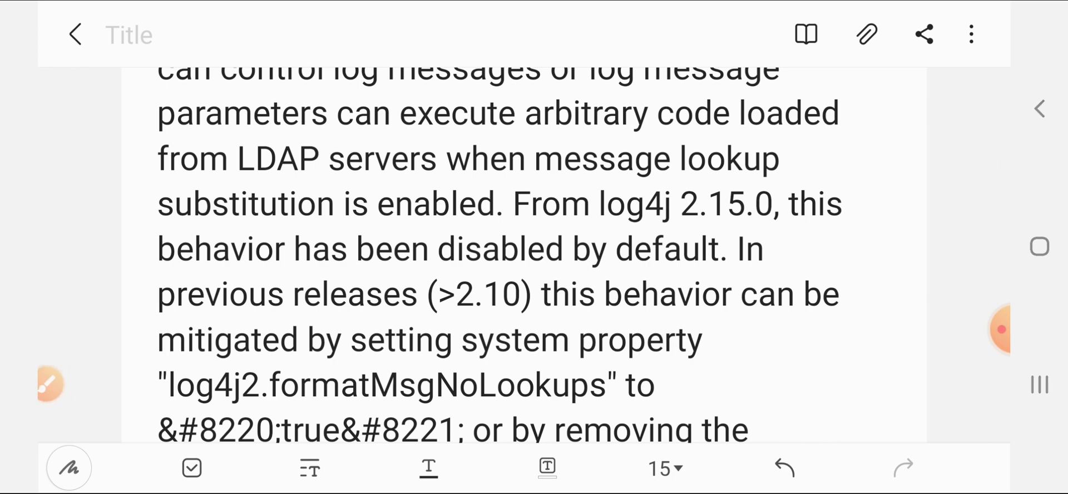
Draw a red line under 'has been disabled by default'
left_click(158, 293)
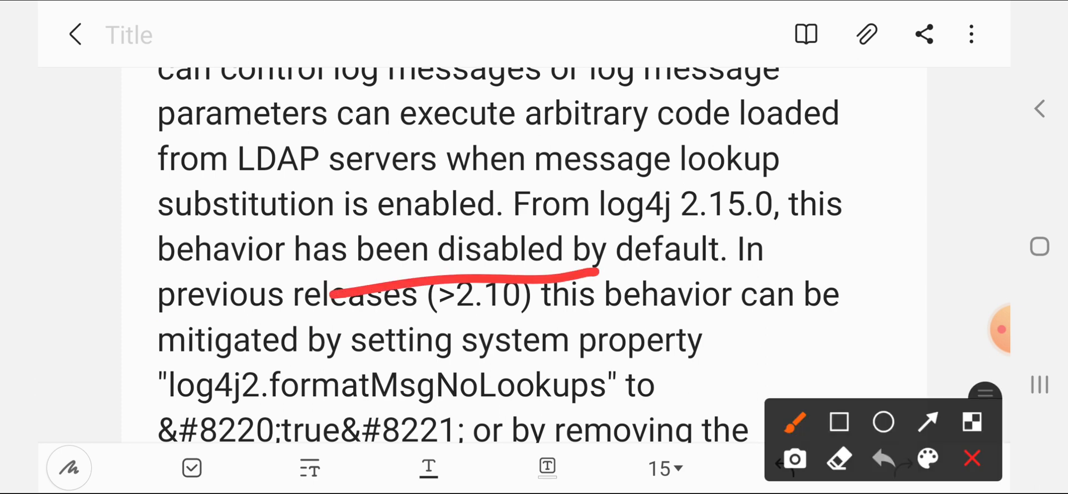
left_click_drag(613, 269, 858, 224)
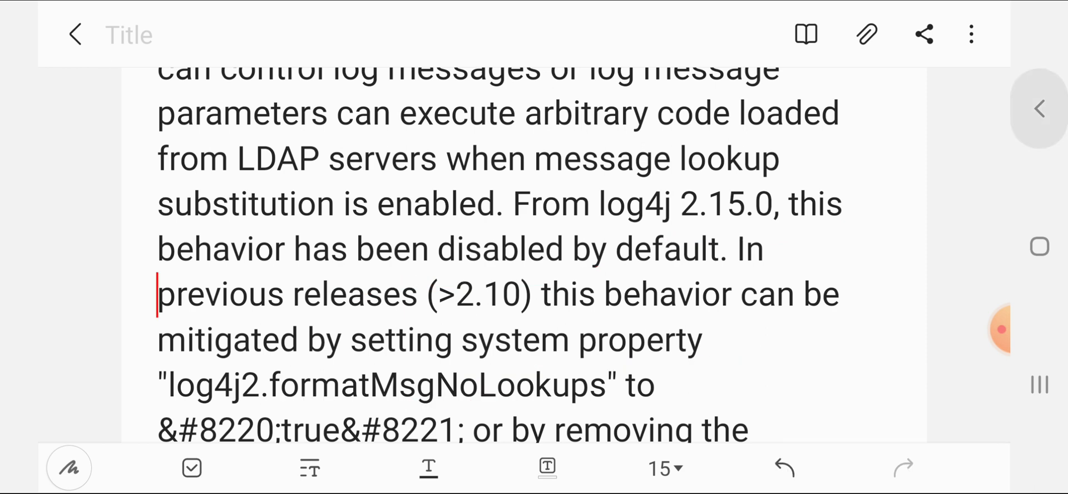
Underline "true" in red, clear the marks, and scroll to the second page
scroll("down", 3)
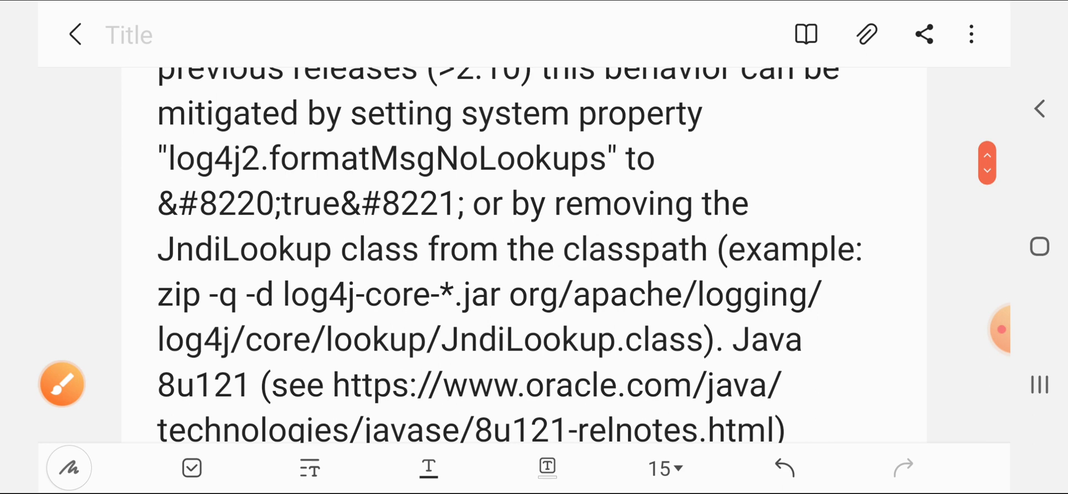
left_click_drag(211, 248, 429, 218)
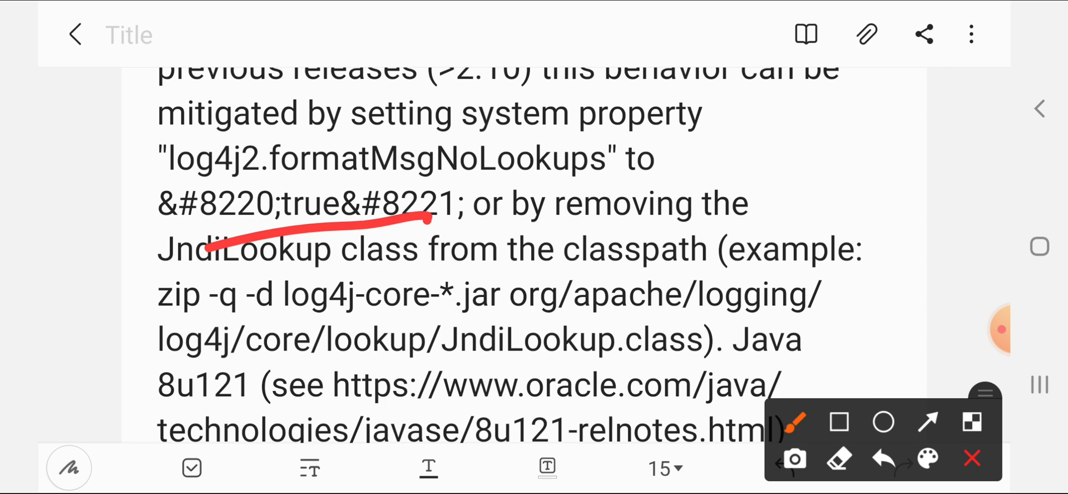
left_click(883, 458)
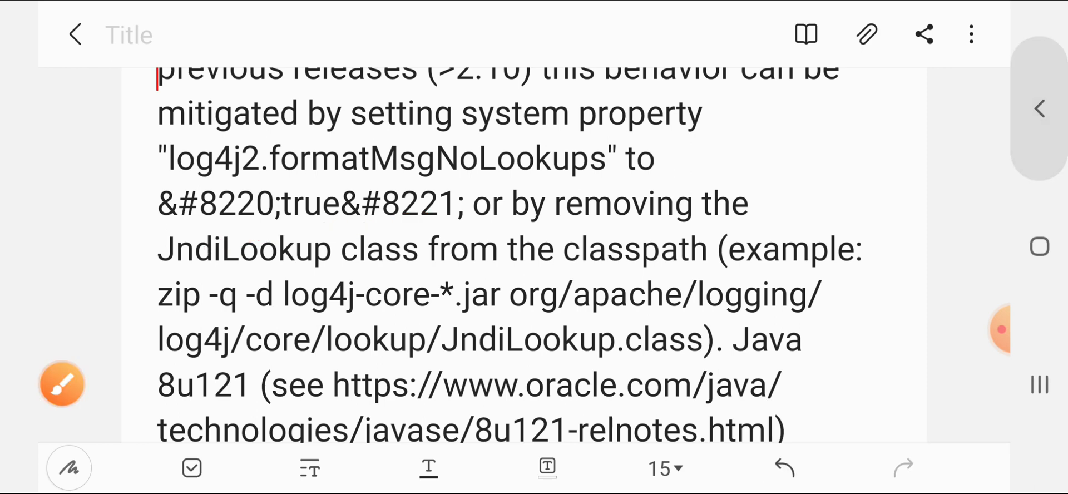
scroll("down", 3)
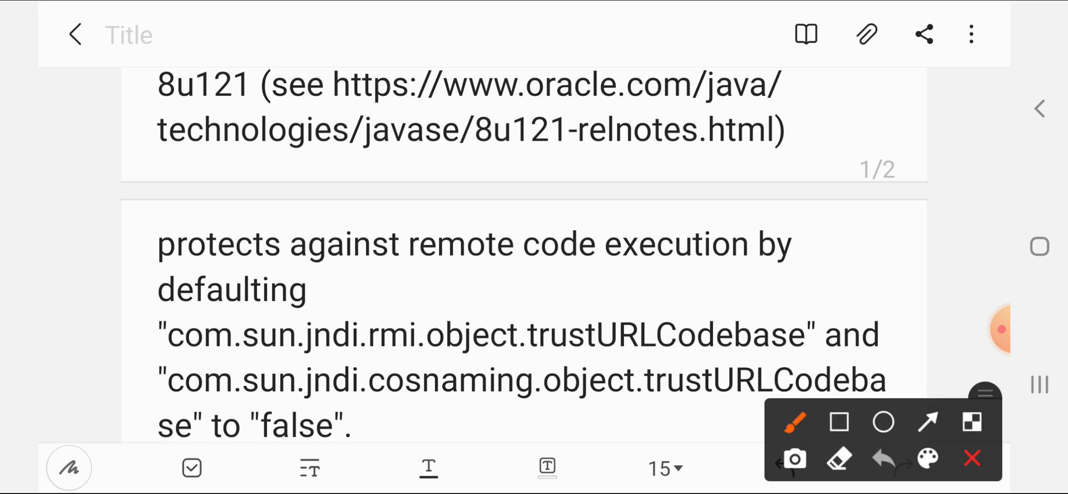
Zoom out to see the first page from LDAP servers through the Java 8u121 link
left_click_drag(337, 275, 807, 282)
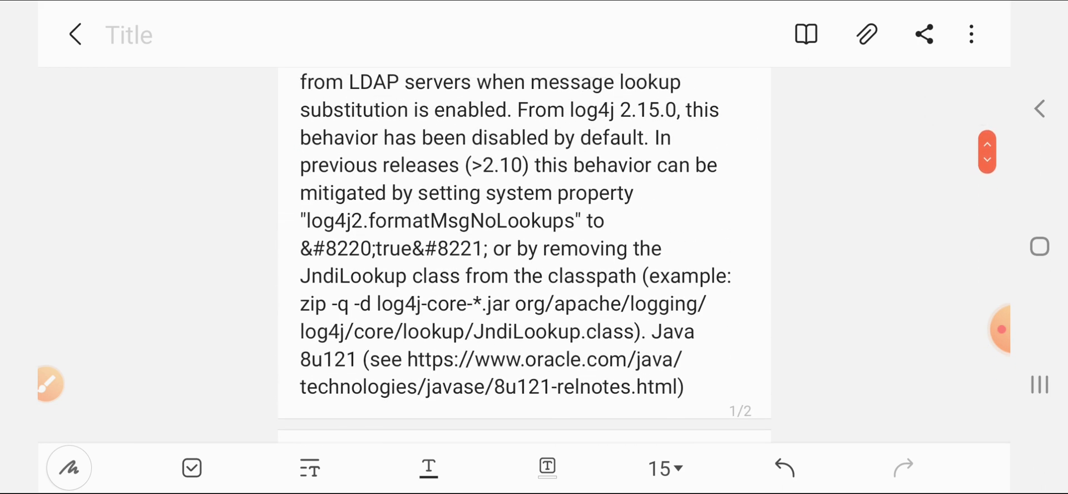
left_click(303, 165)
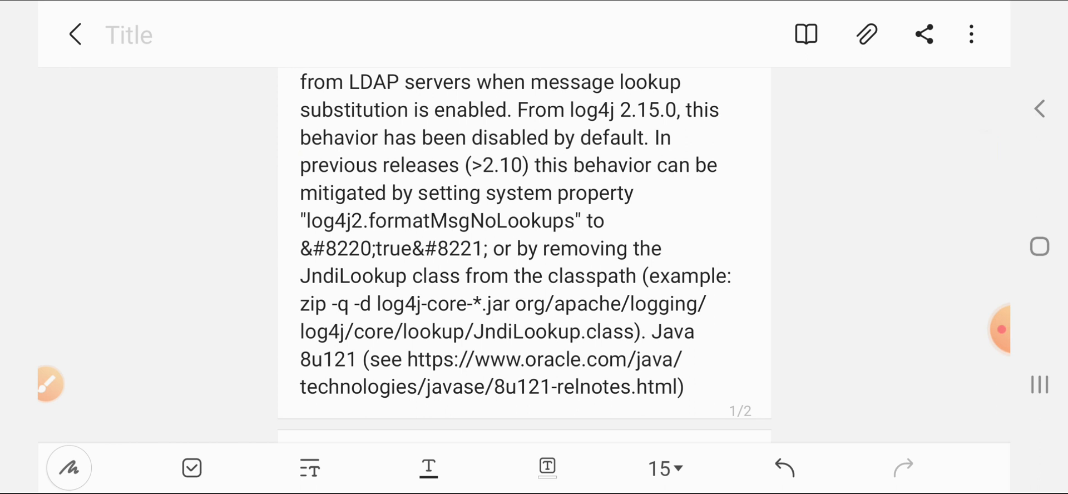
left_click(301, 165)
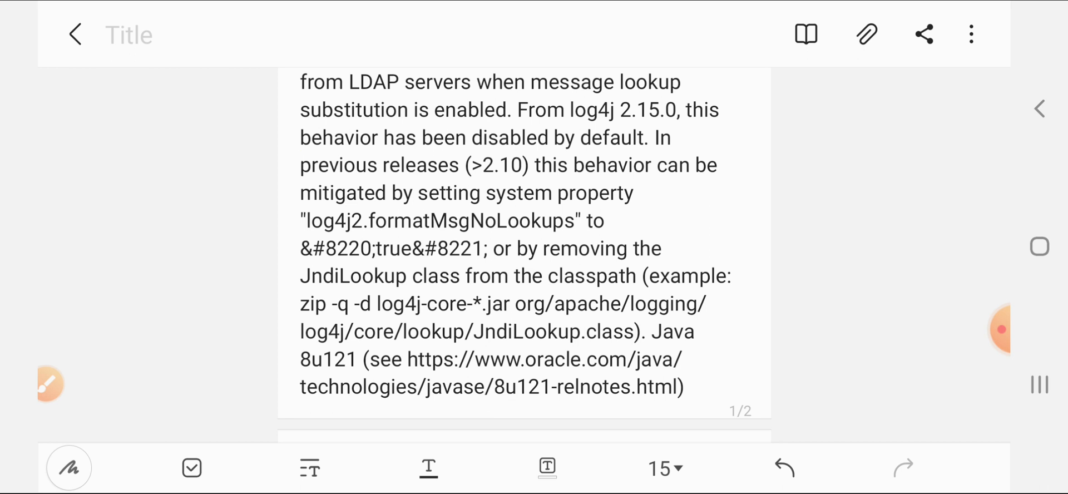
left_click(301, 165)
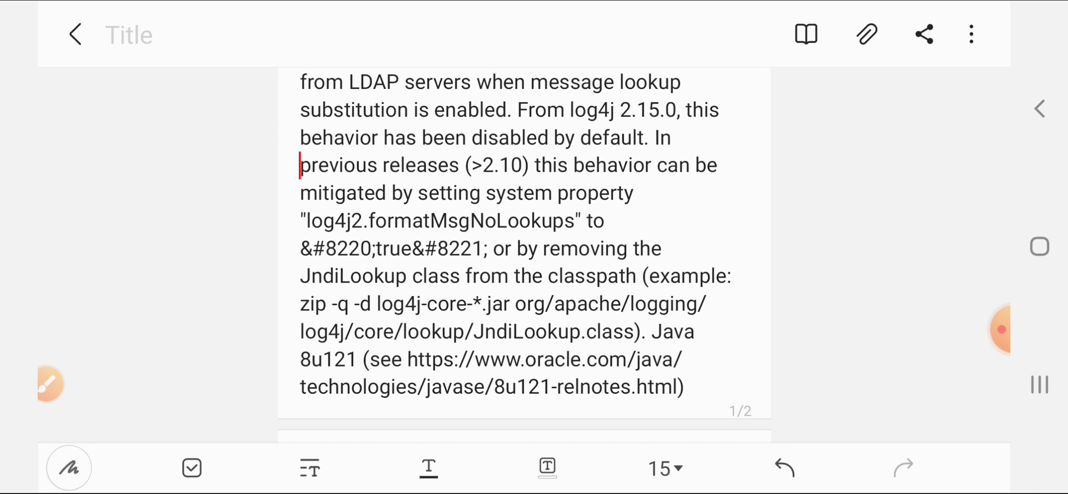
left_click(999, 330)
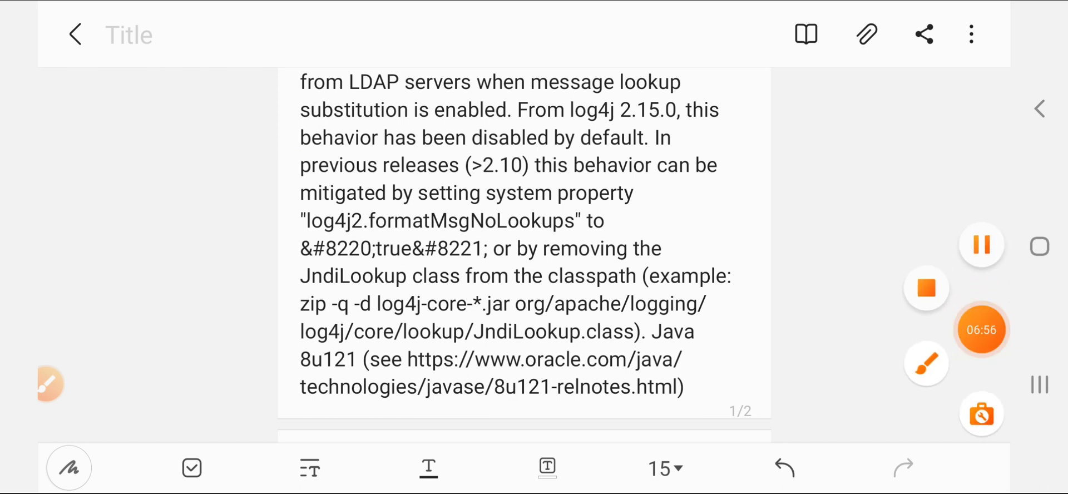